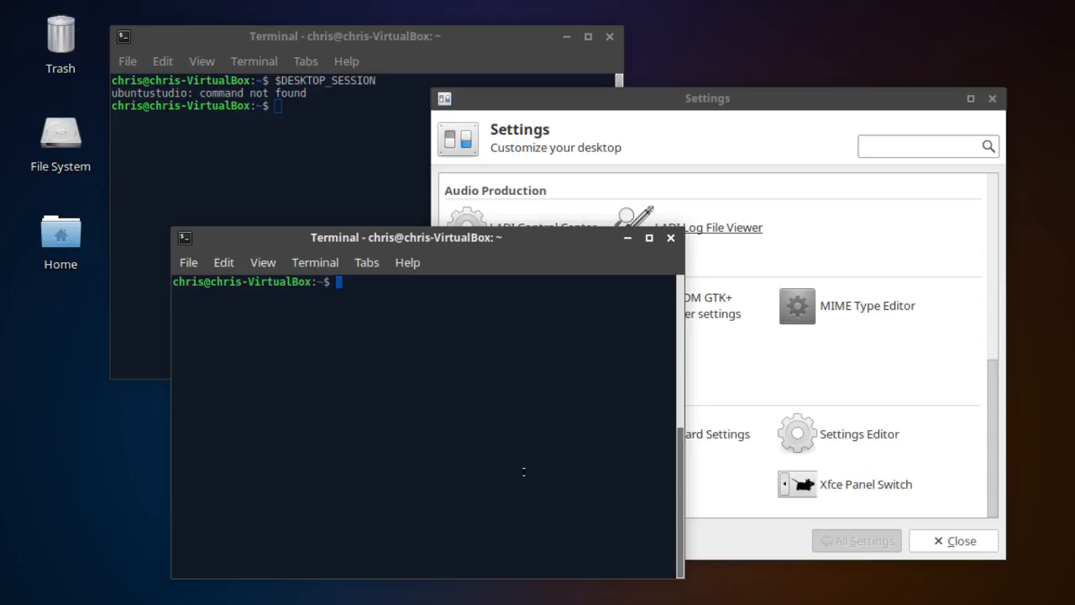
mouse_move(499, 419)
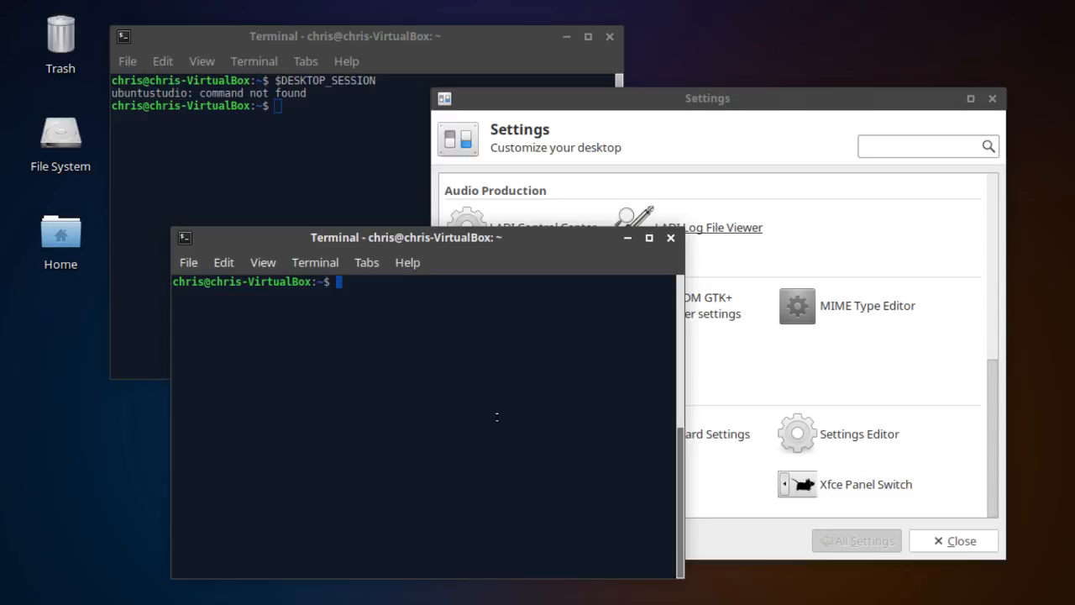
mouse_move(542, 362)
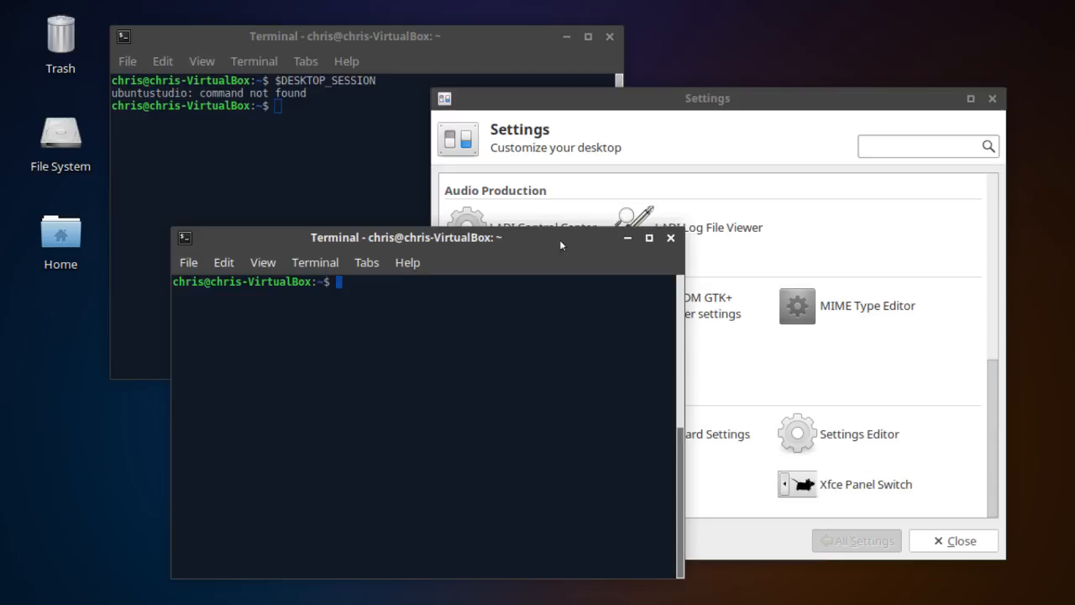
mouse_move(702, 261)
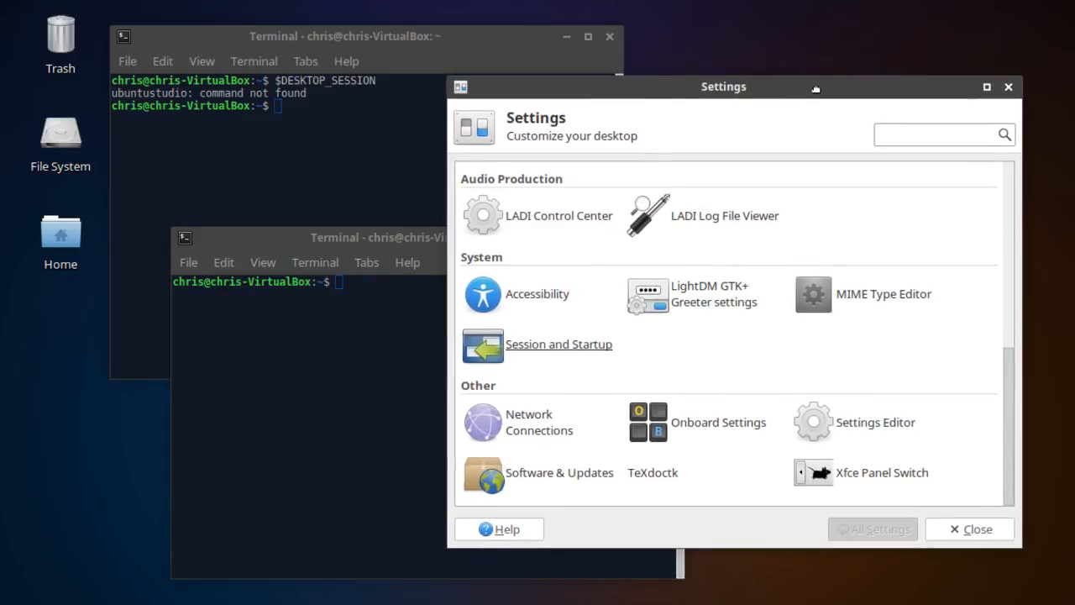
Focus the Settings manager's search box, bringing it above the terminals.
click(944, 134)
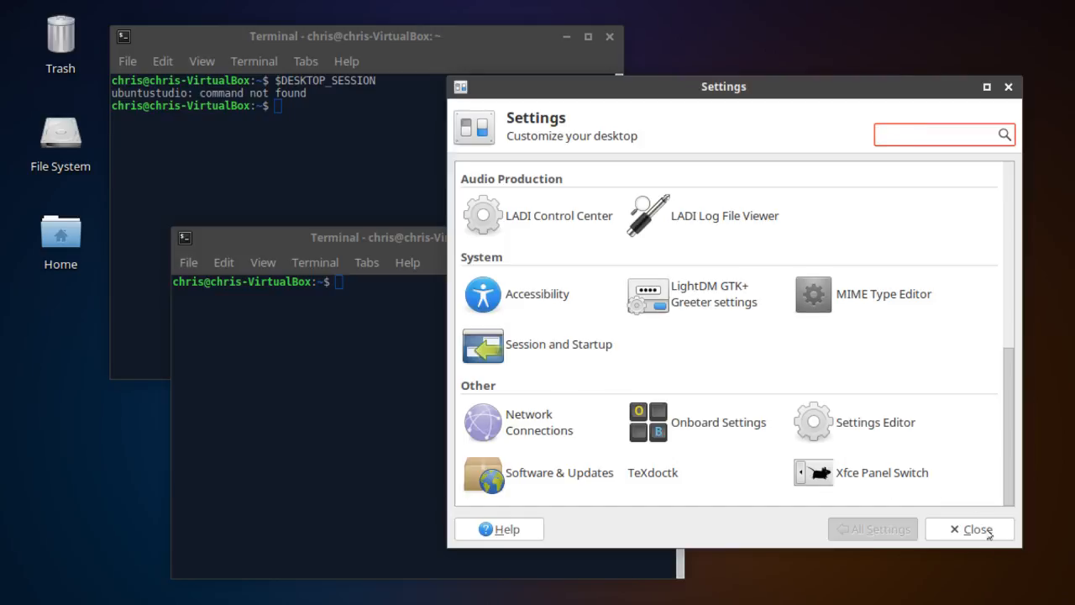
Close the Settings manager window.
click(970, 529)
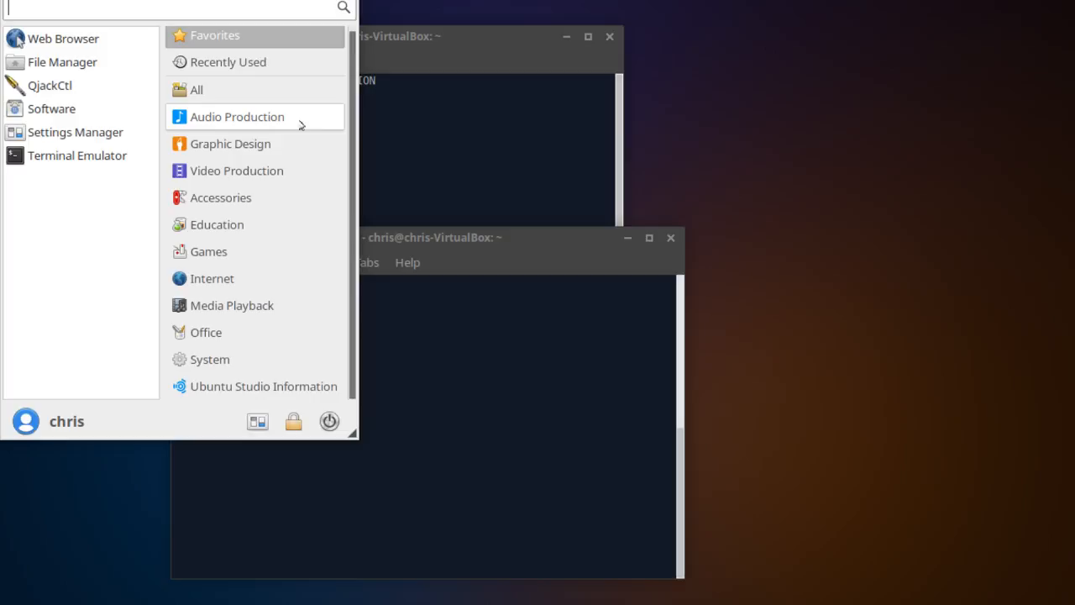
mouse_move(295, 198)
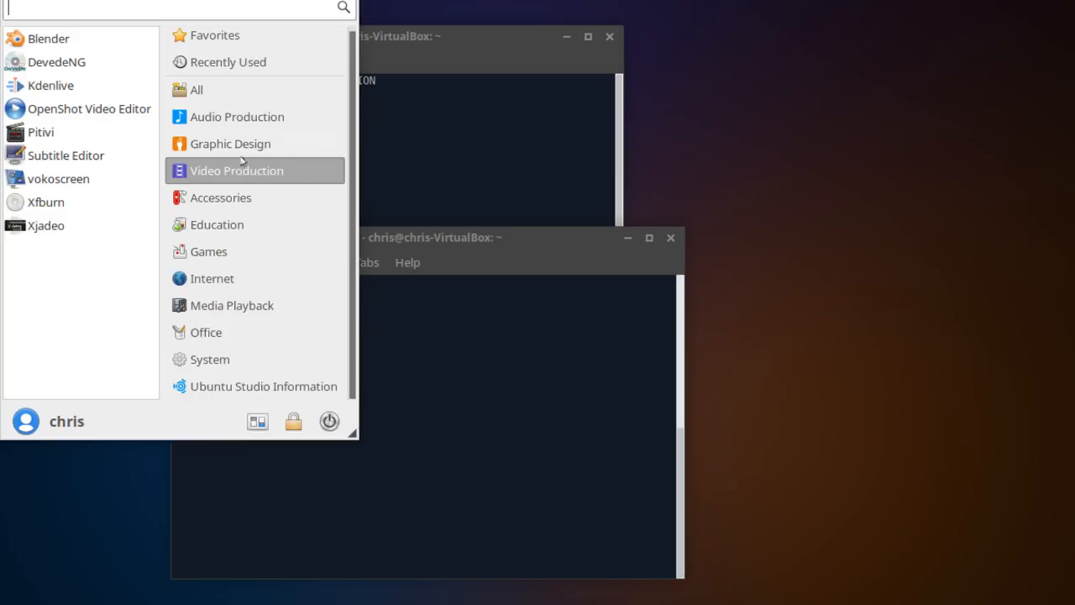
mouse_move(88, 109)
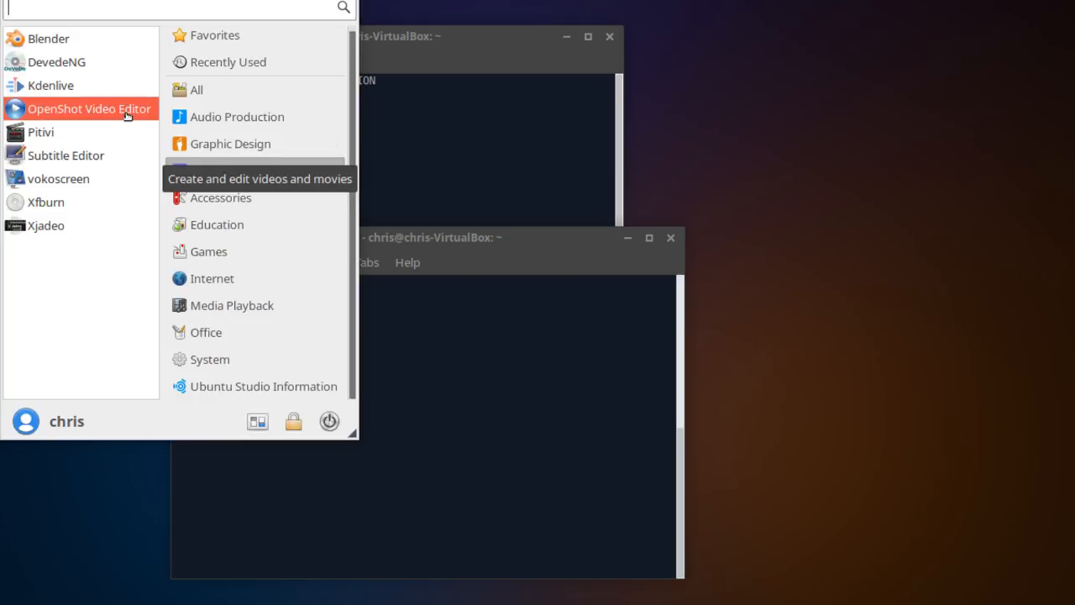
mouse_move(104, 48)
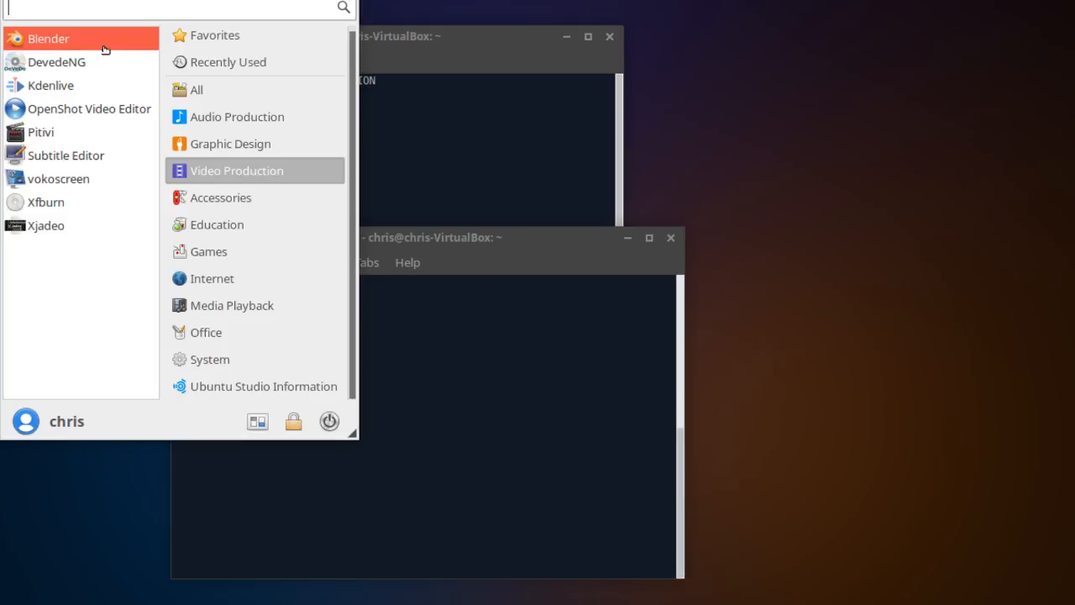
mouse_move(231, 138)
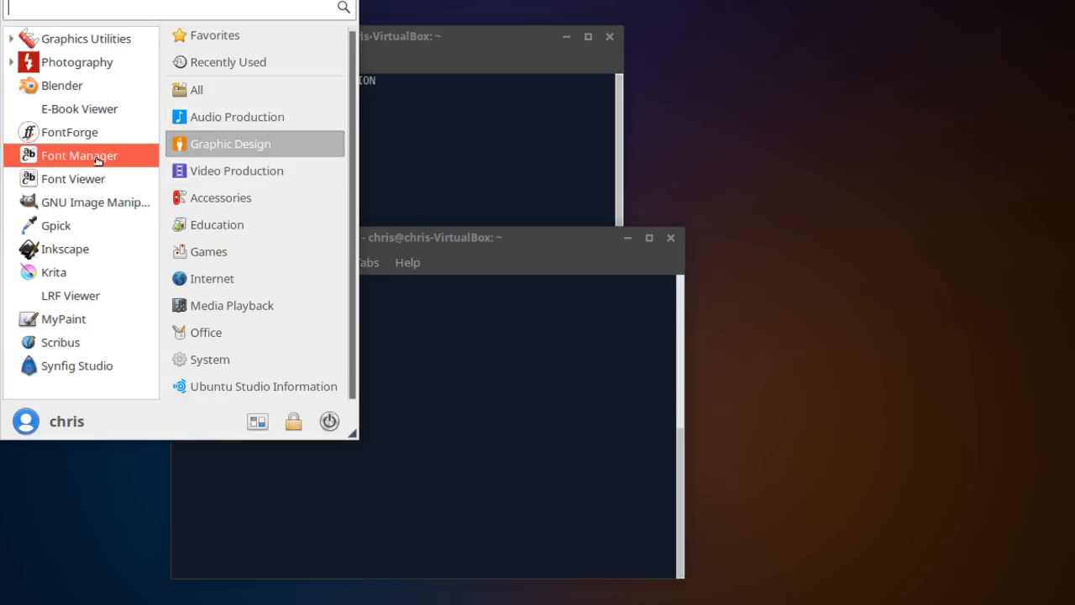
mouse_move(236, 171)
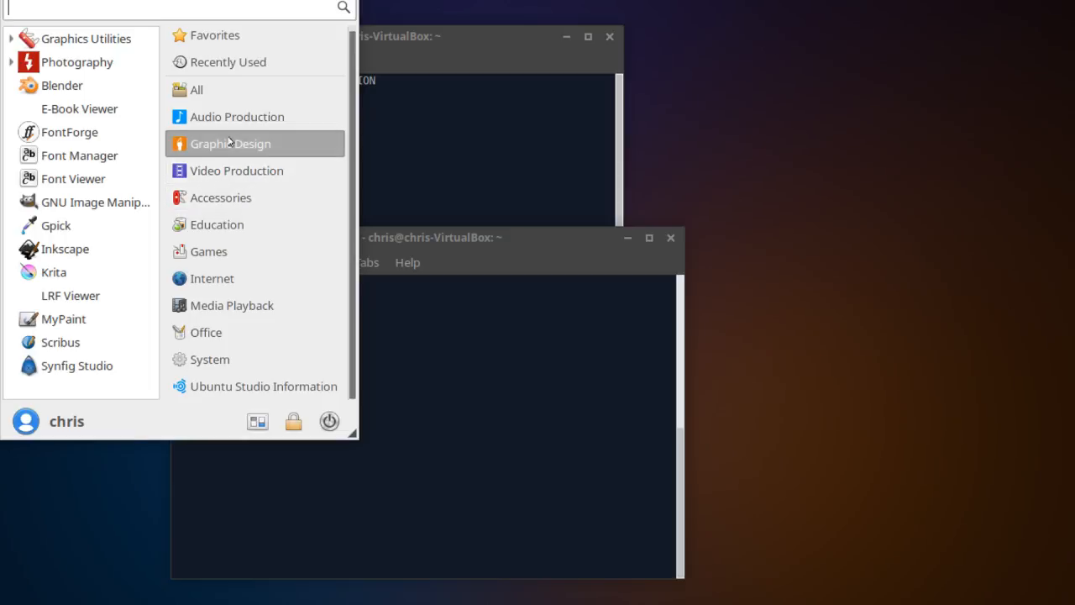
mouse_move(73, 179)
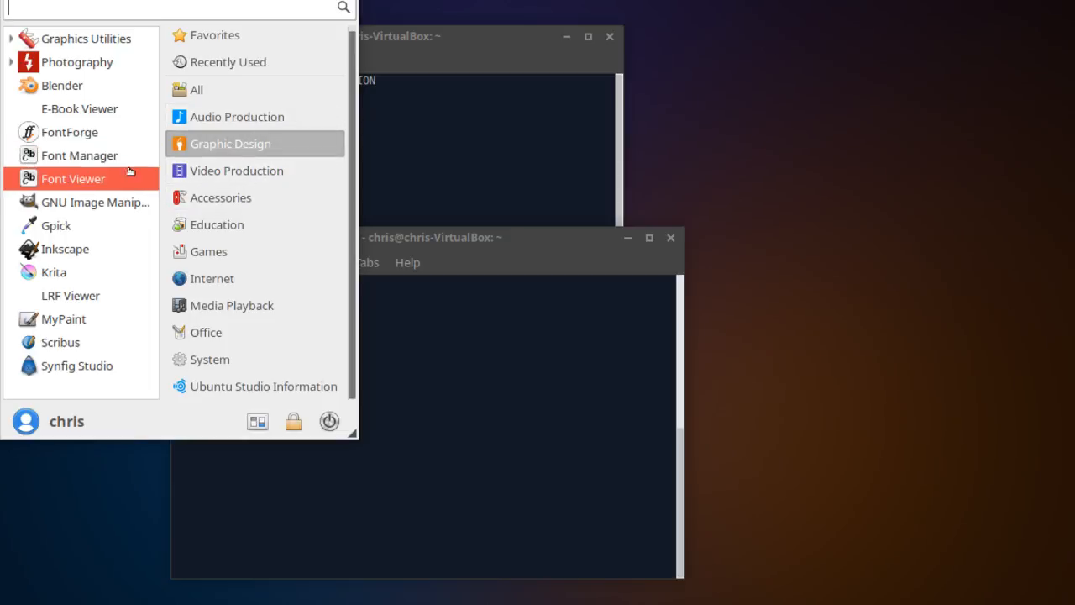
mouse_move(80, 272)
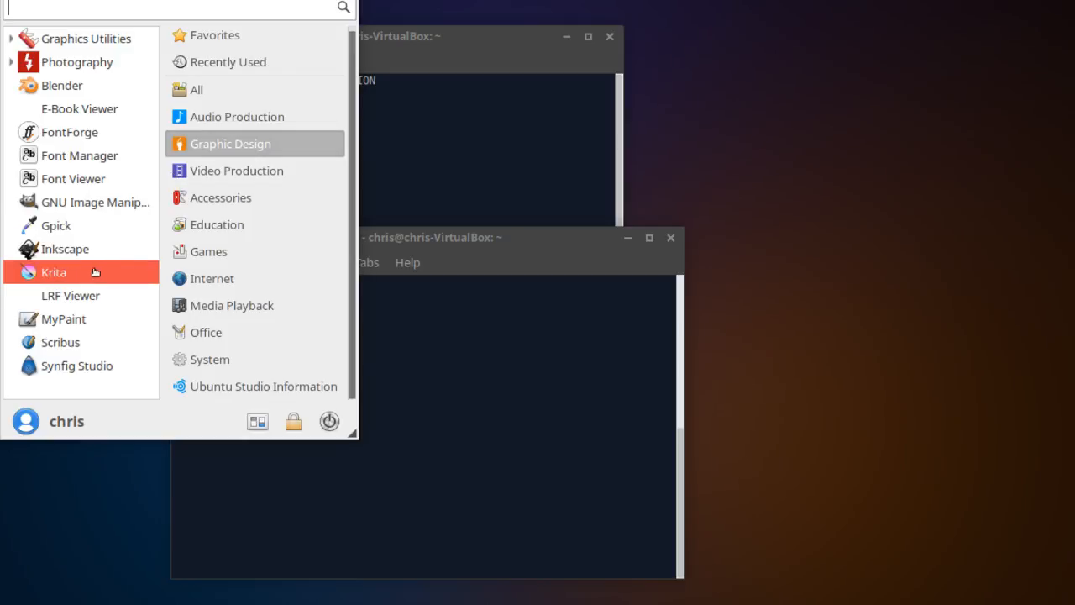
mouse_move(108, 203)
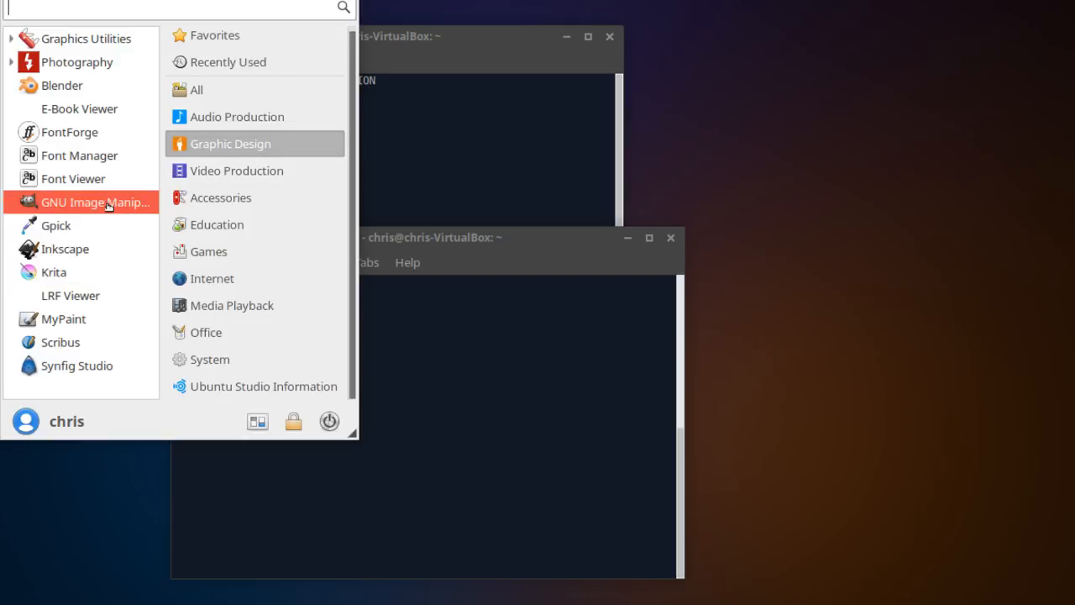
mouse_move(95, 202)
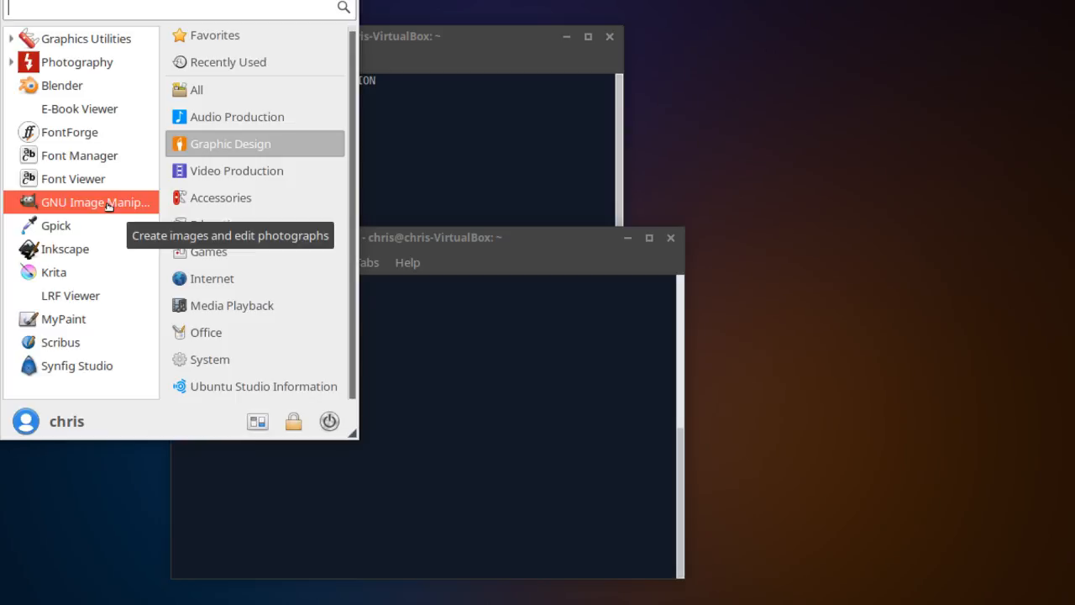
mouse_move(261, 116)
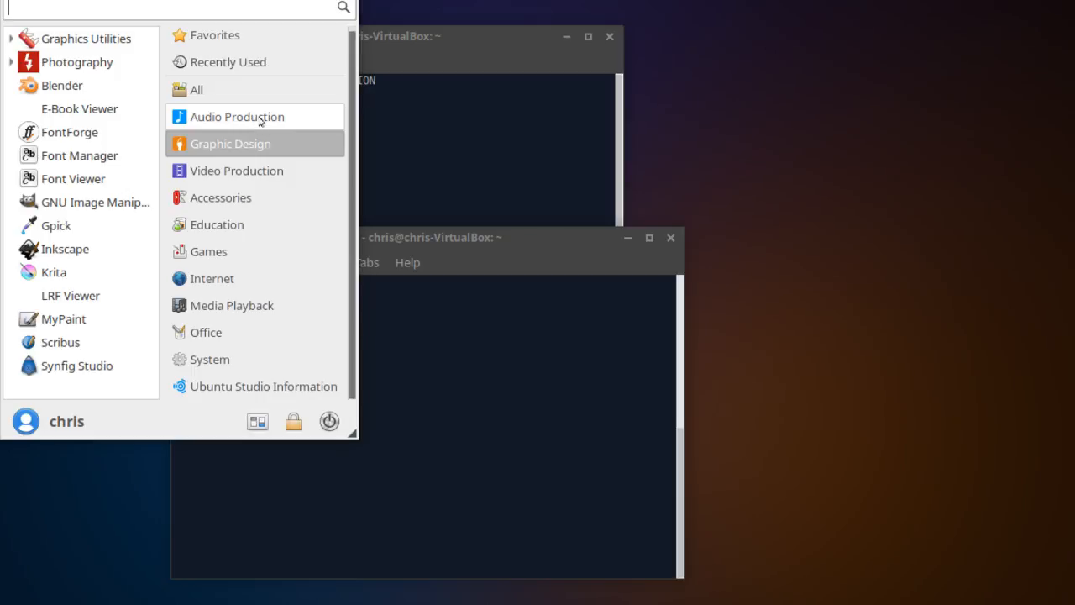
Show the Audio Production category's applications, such as Audacity, LMMS and Qtractor.
click(237, 116)
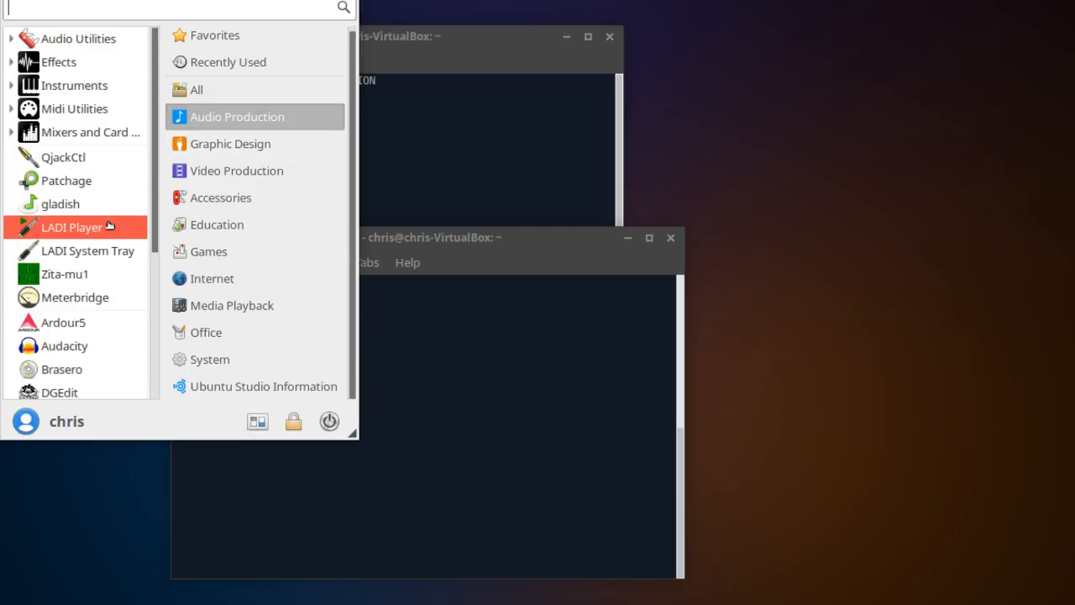
mouse_move(59, 61)
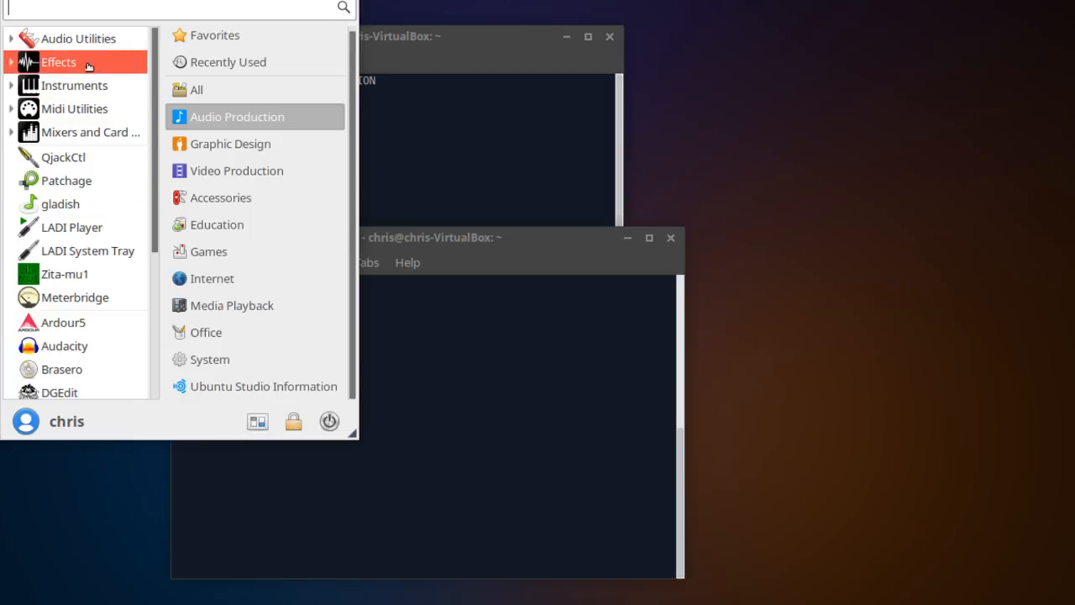
click(58, 62)
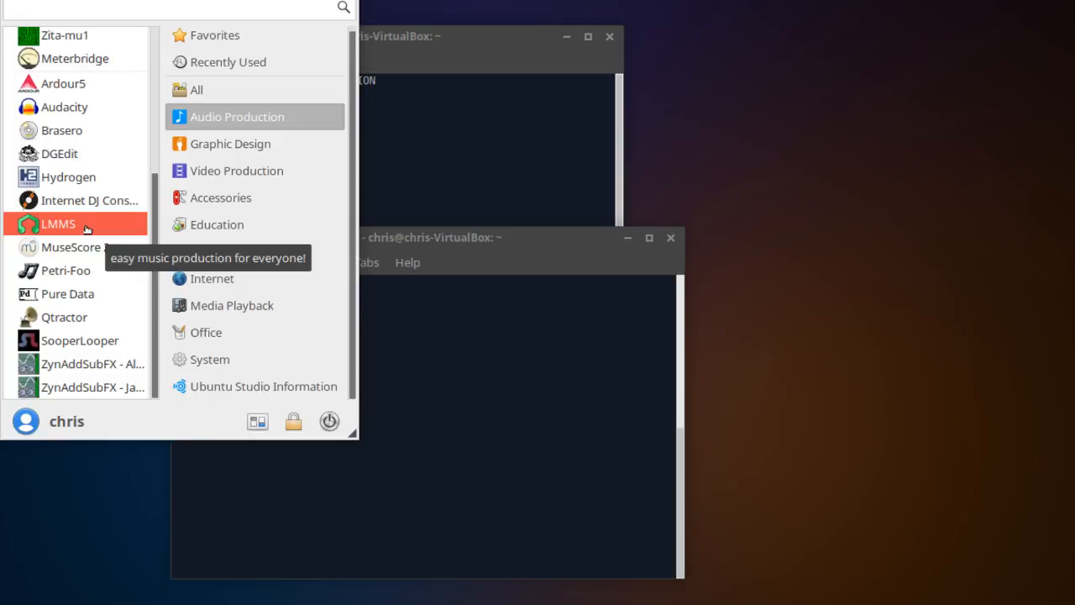
mouse_move(59, 153)
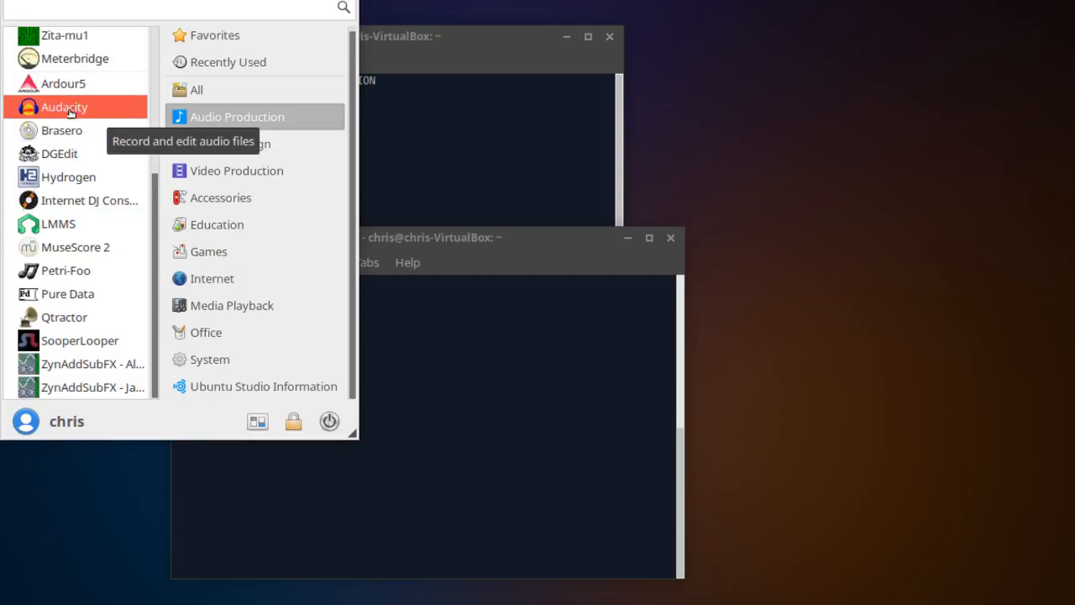
mouse_move(115, 108)
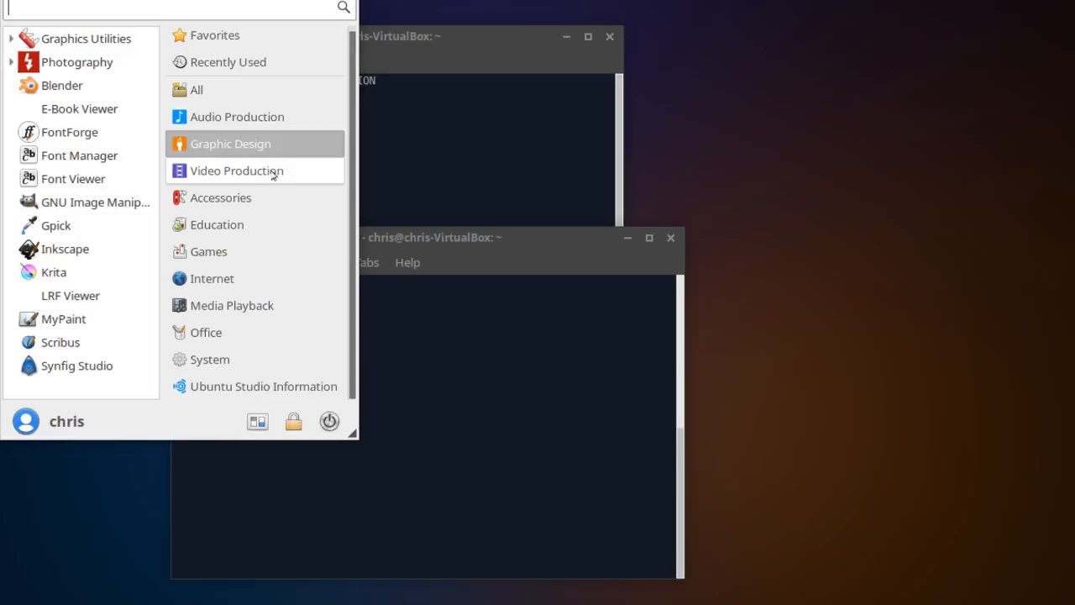
mouse_move(298, 142)
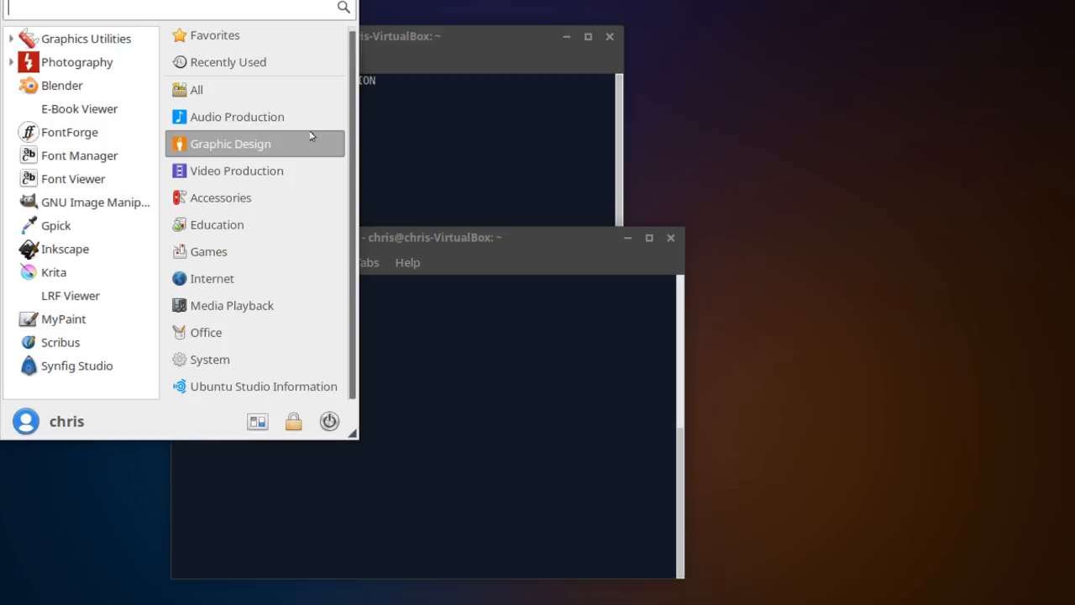
mouse_move(294, 170)
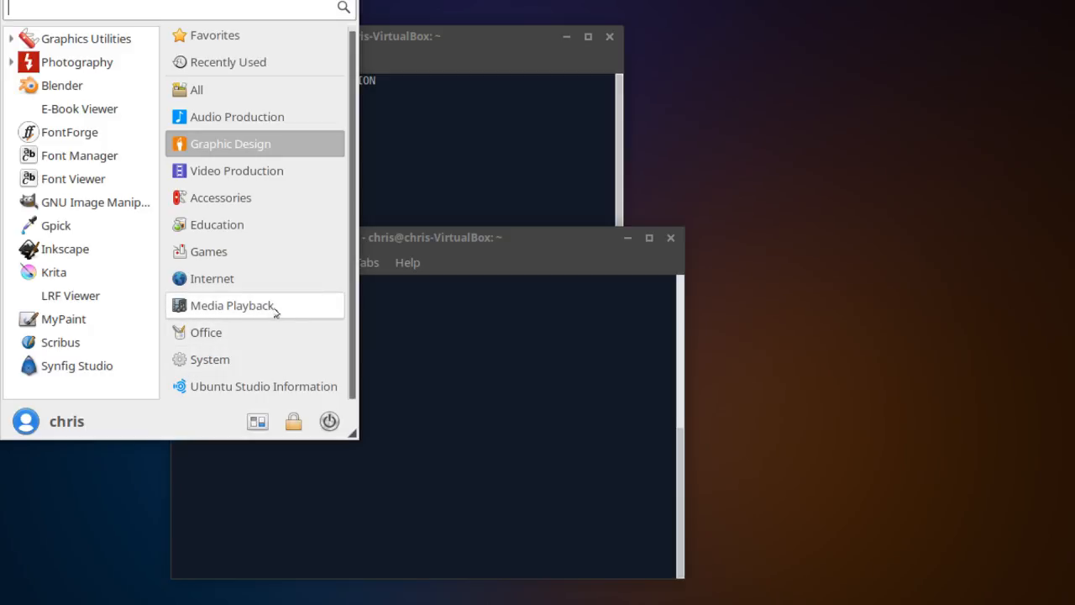
mouse_move(280, 217)
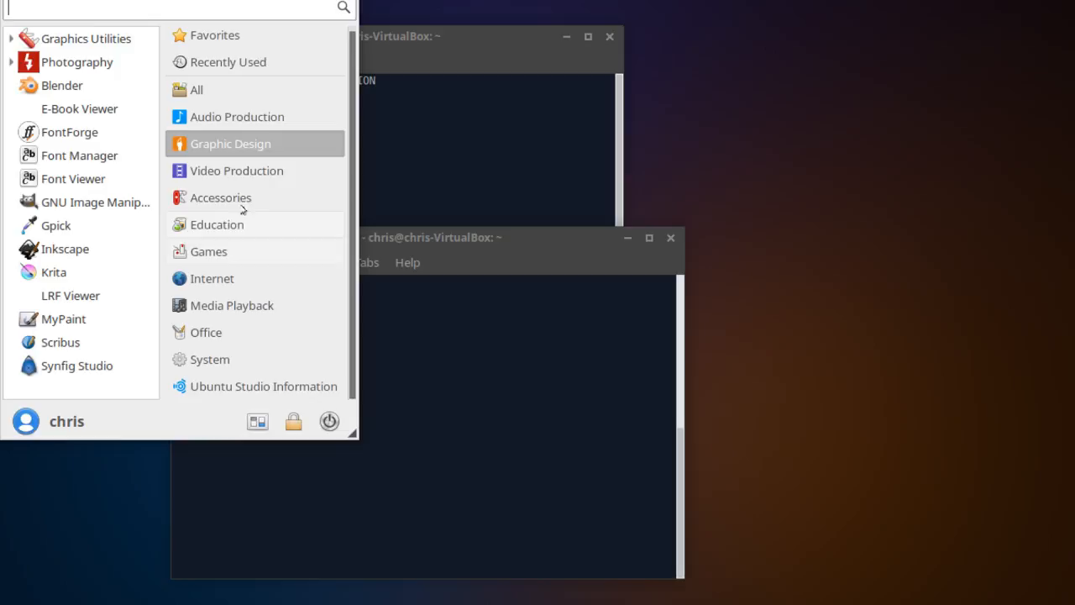
Show Video Production applications like Kdenlive, OpenShot and Pitivi.
click(236, 171)
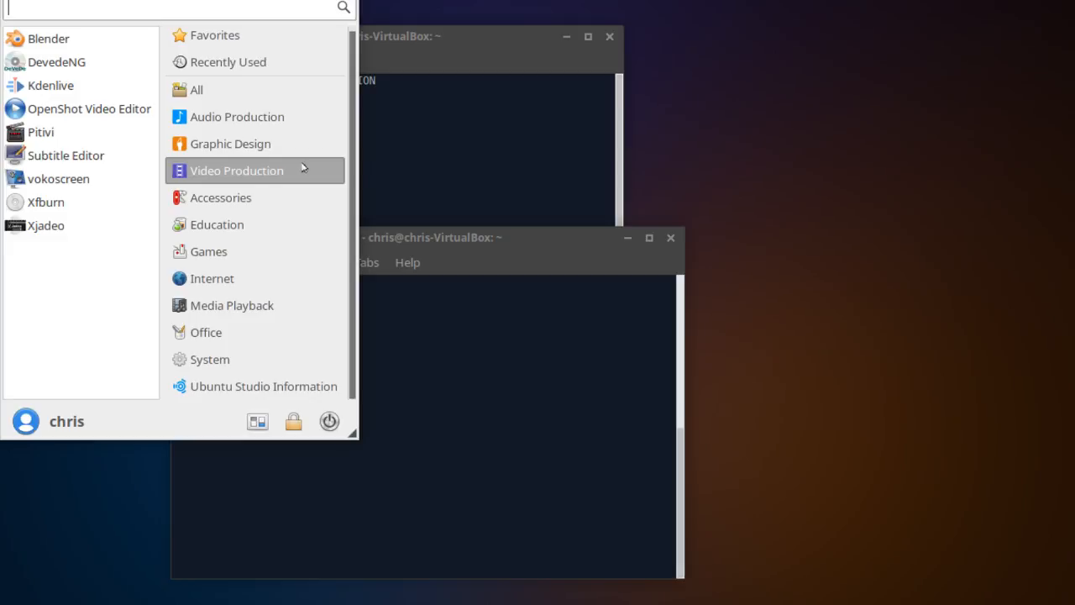
mouse_move(293, 176)
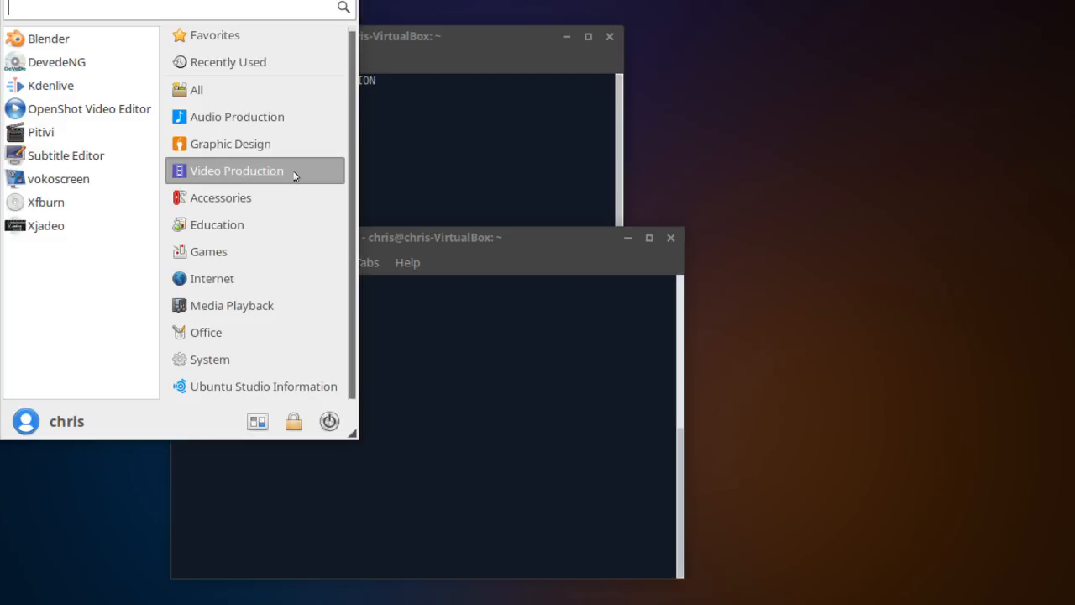
mouse_move(319, 160)
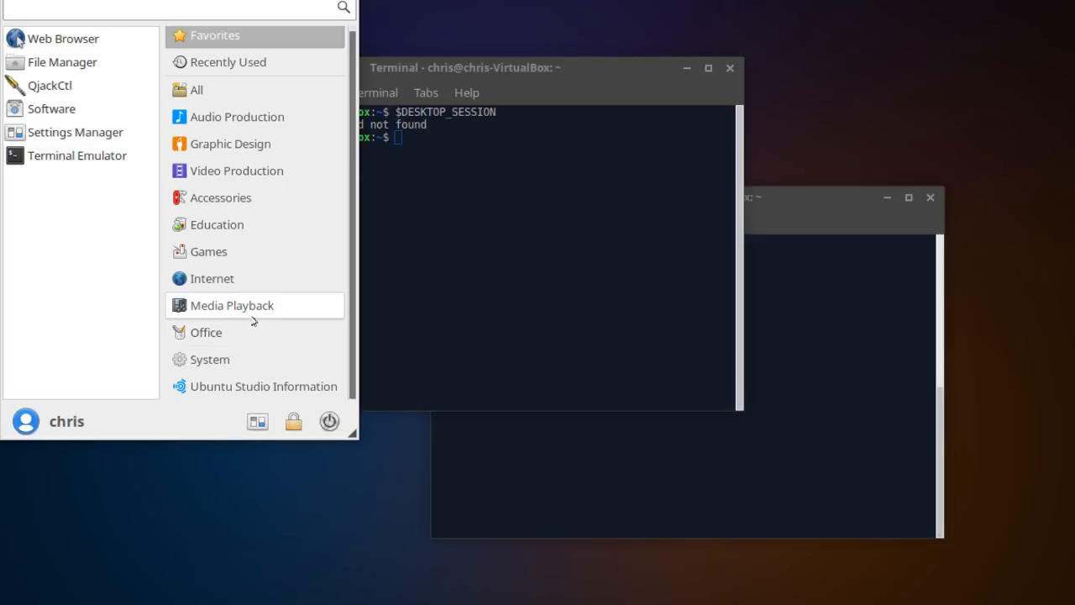
mouse_move(264, 303)
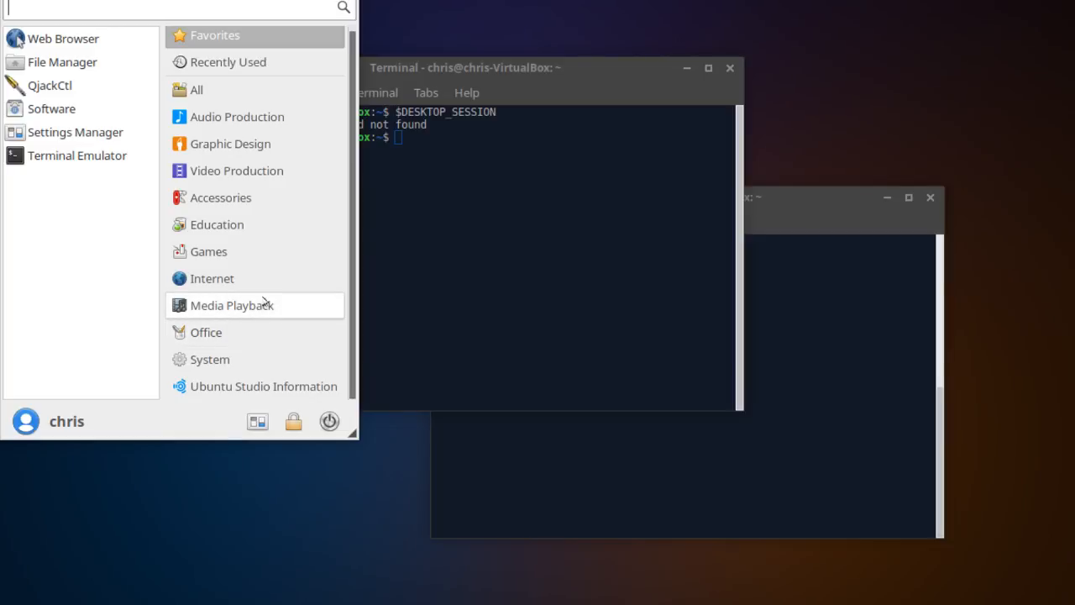
mouse_move(502, 44)
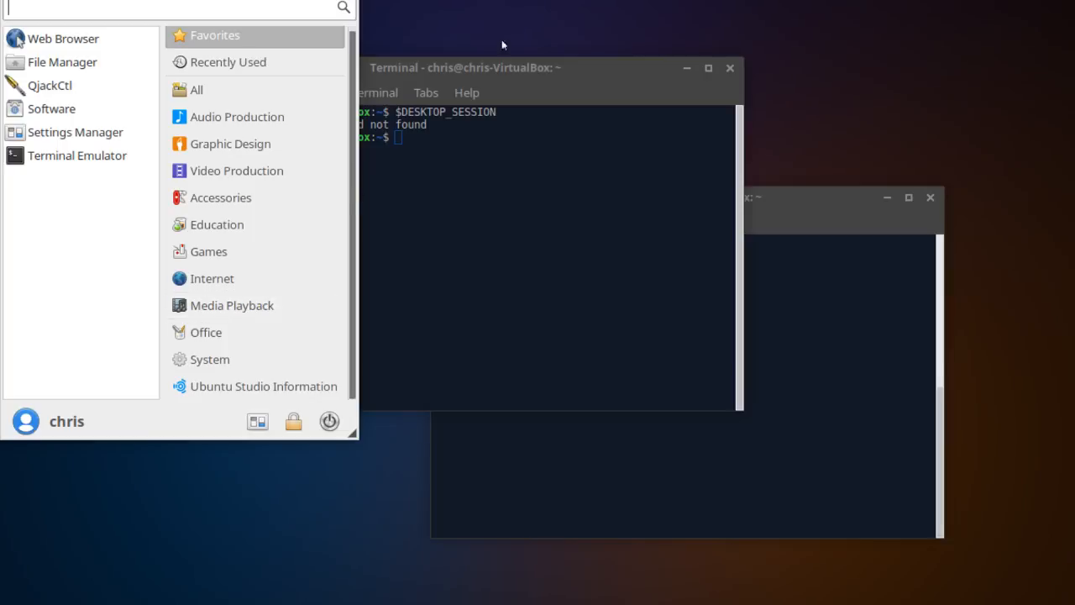
mouse_move(218, 469)
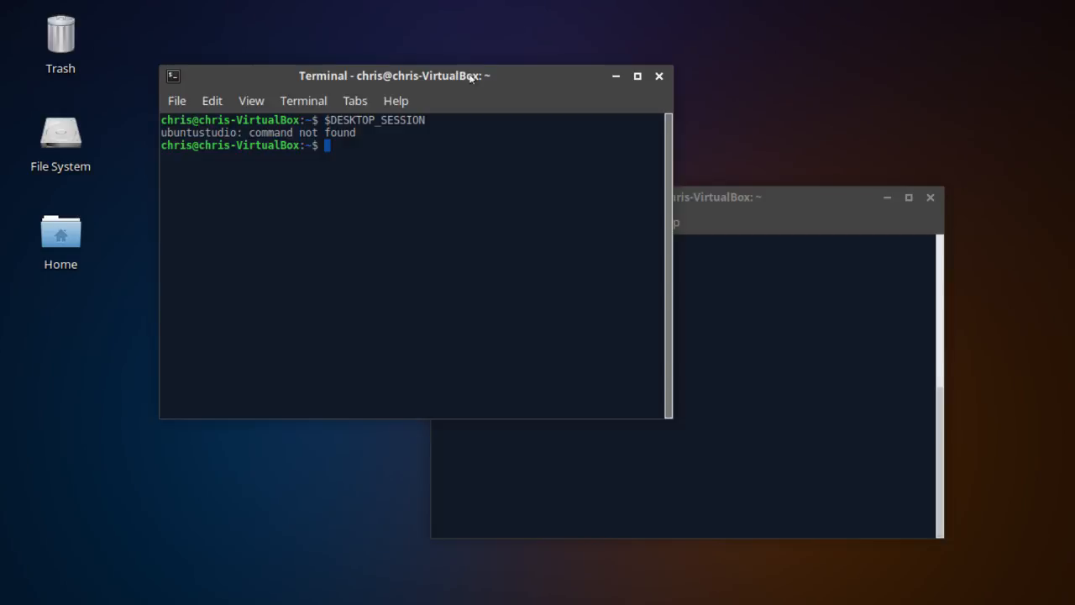
mouse_move(460, 77)
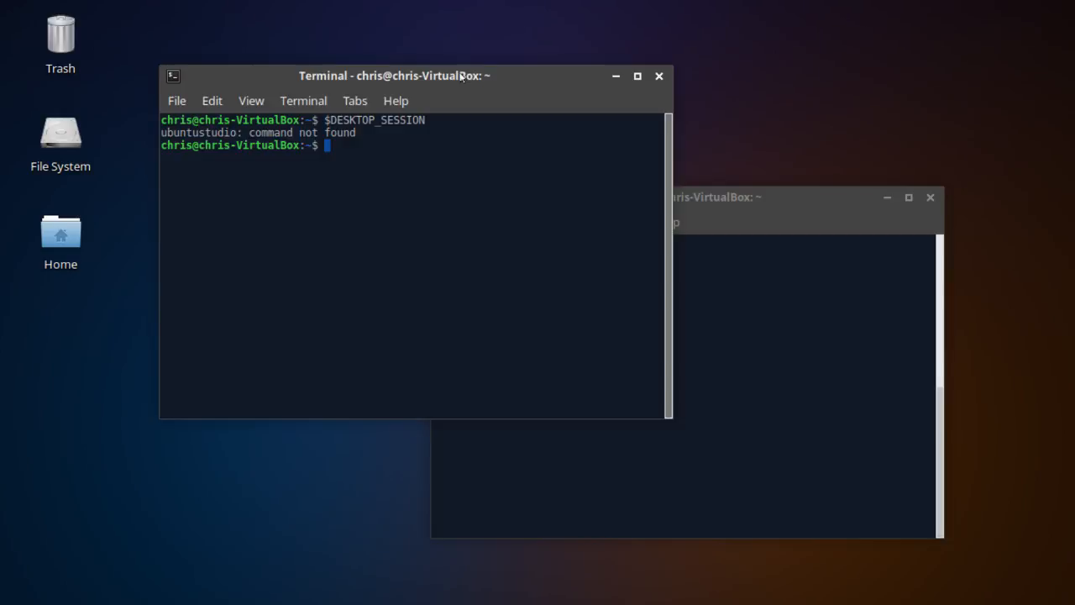